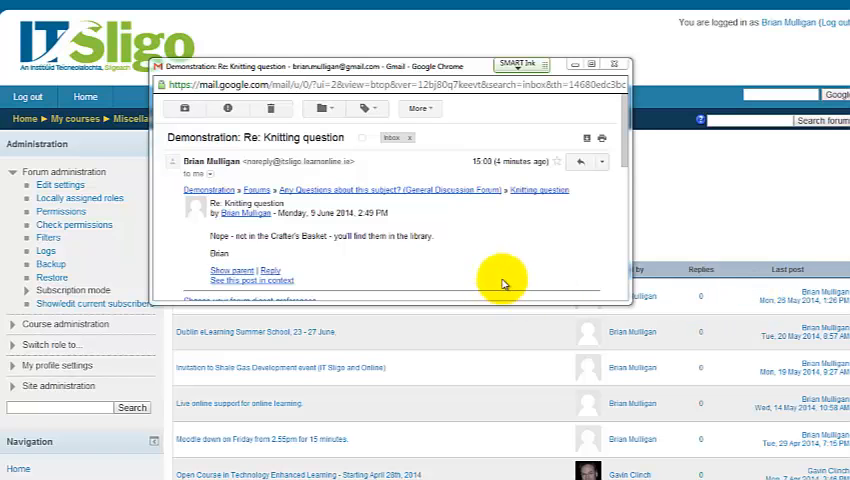
mouse_move(432, 256)
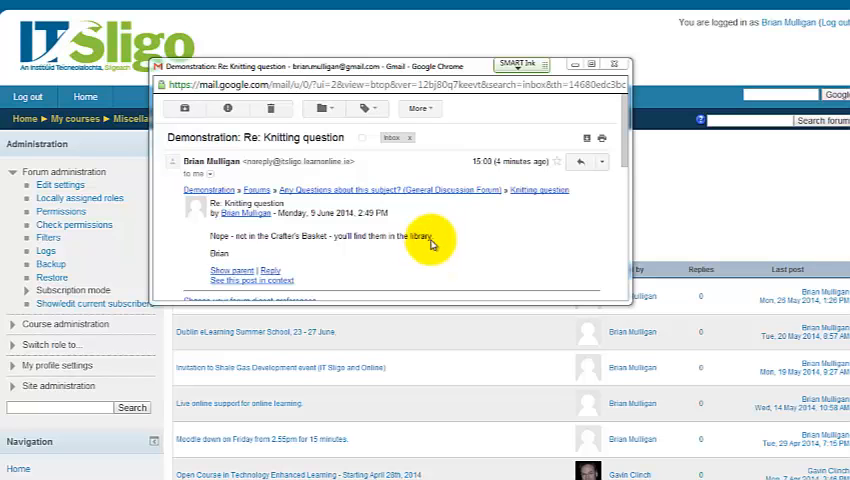
mouse_move(304, 176)
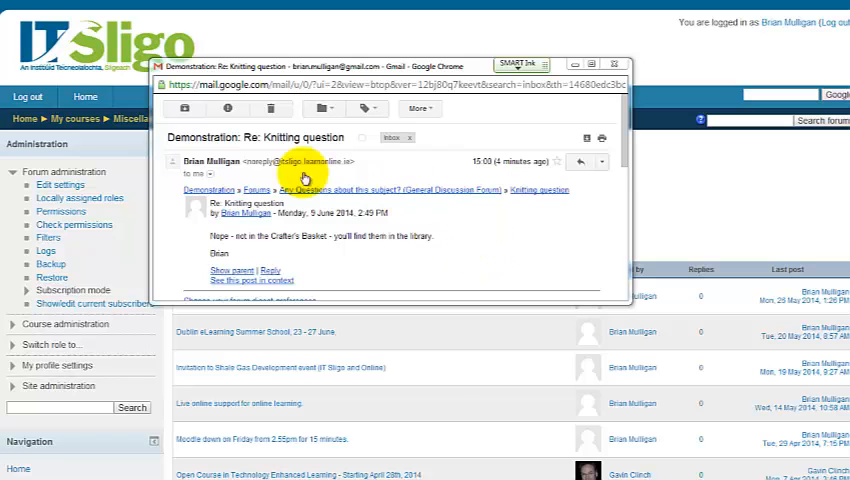
mouse_move(390, 260)
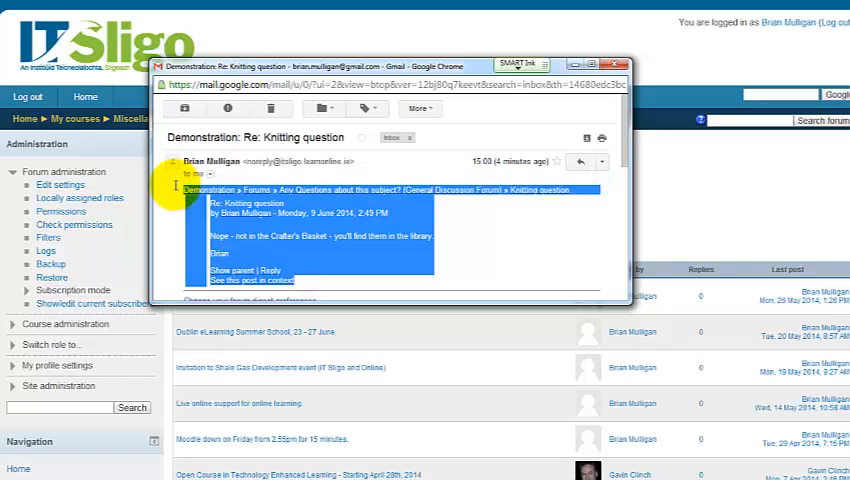
mouse_move(478, 258)
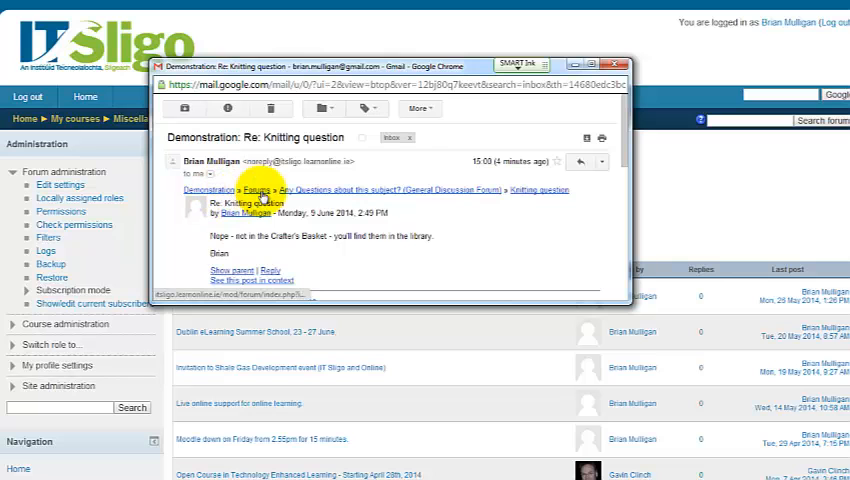
mouse_move(512, 228)
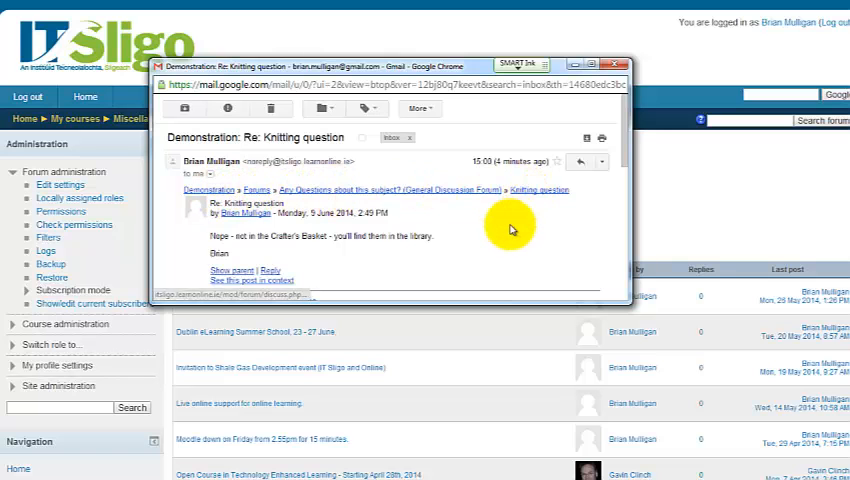
mouse_move(324, 284)
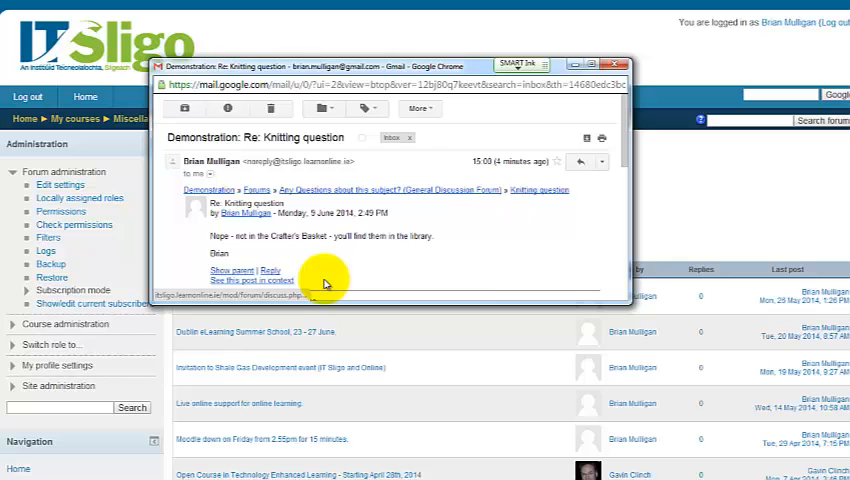
mouse_move(200, 240)
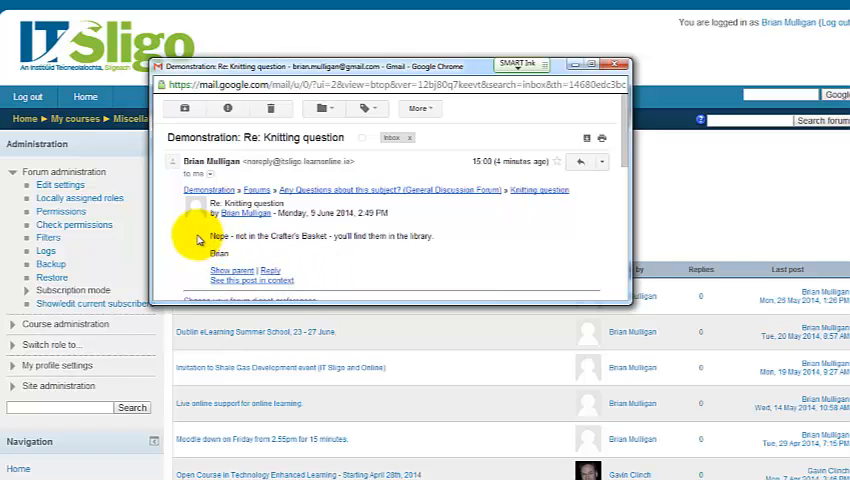
mouse_move(204, 188)
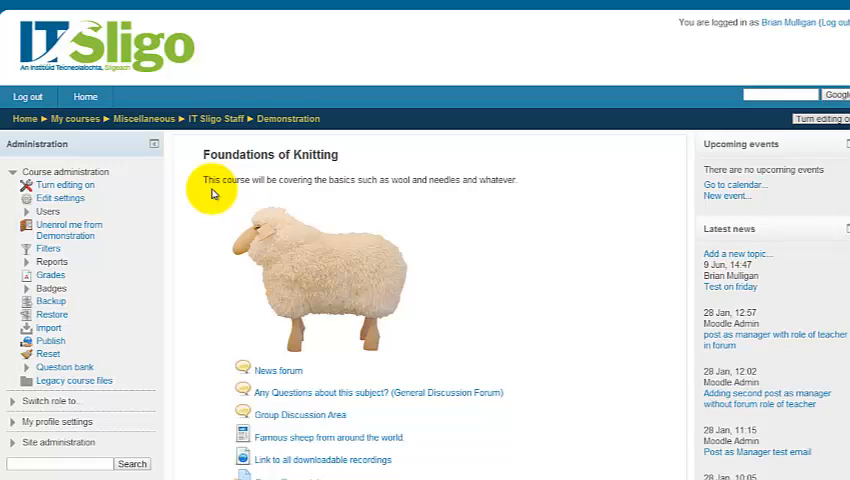
mouse_move(636, 8)
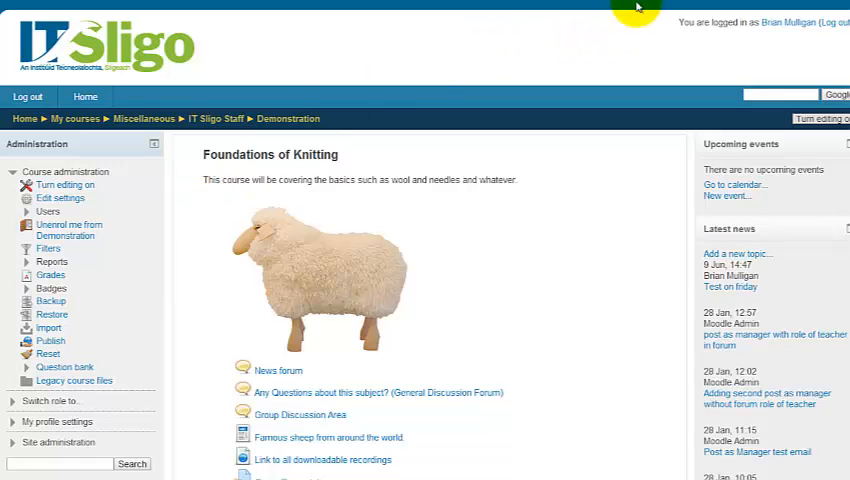
Follow the email's 'Any Questions about this subject?' link to view that forum.
left_click(278, 370)
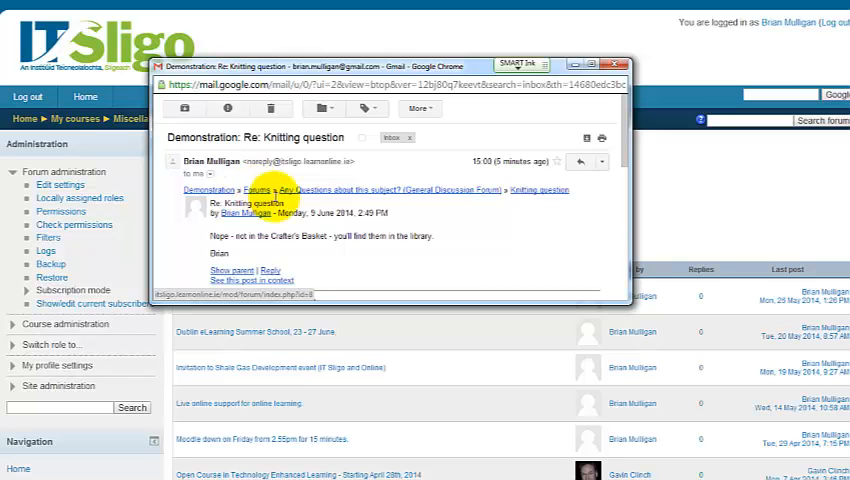
mouse_move(384, 192)
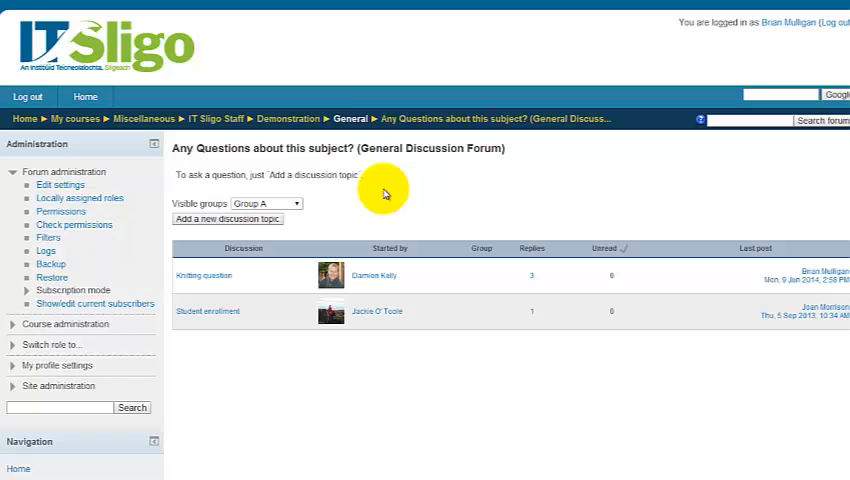
mouse_move(568, 46)
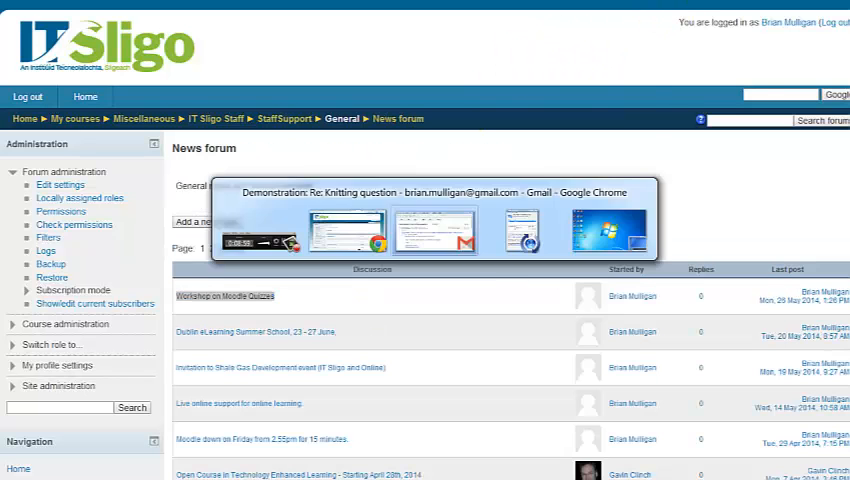
Bring the Gmail notification back and follow its 'Knitting question' link to the discussion.
left_click(432, 230)
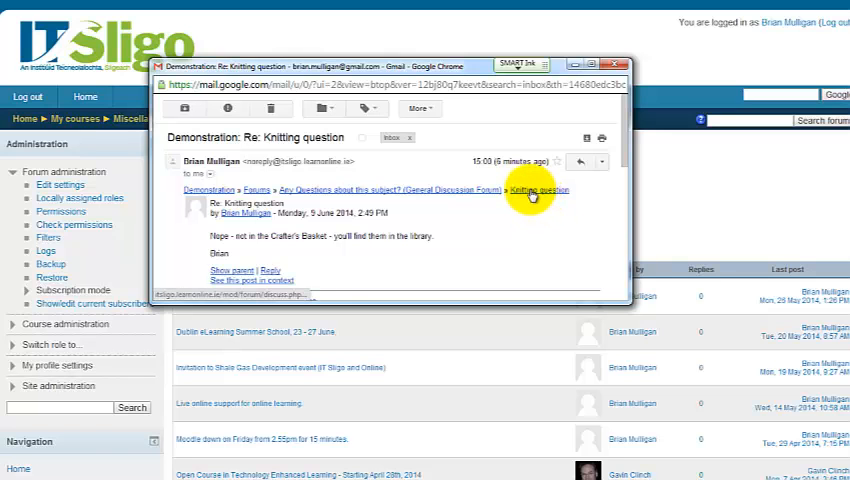
left_click(540, 190)
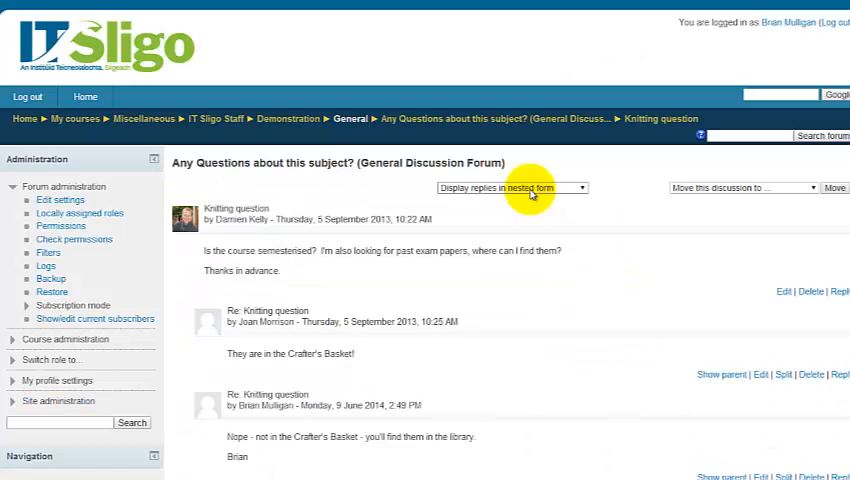
mouse_move(476, 320)
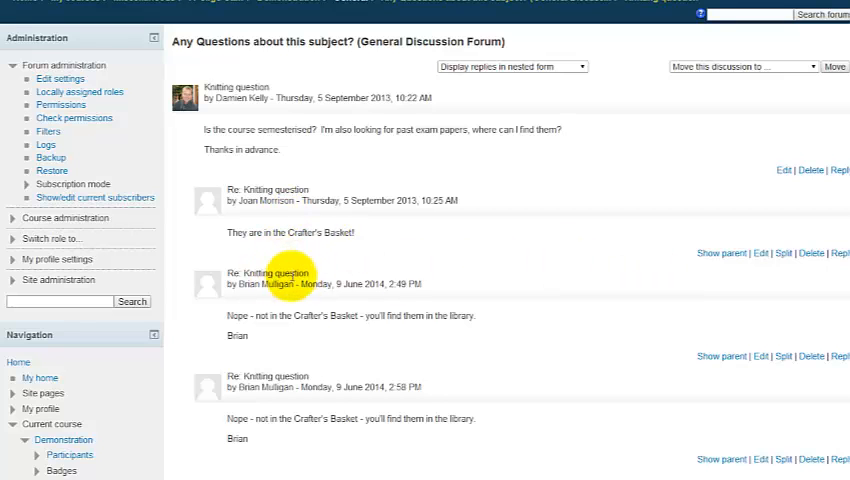
mouse_move(288, 294)
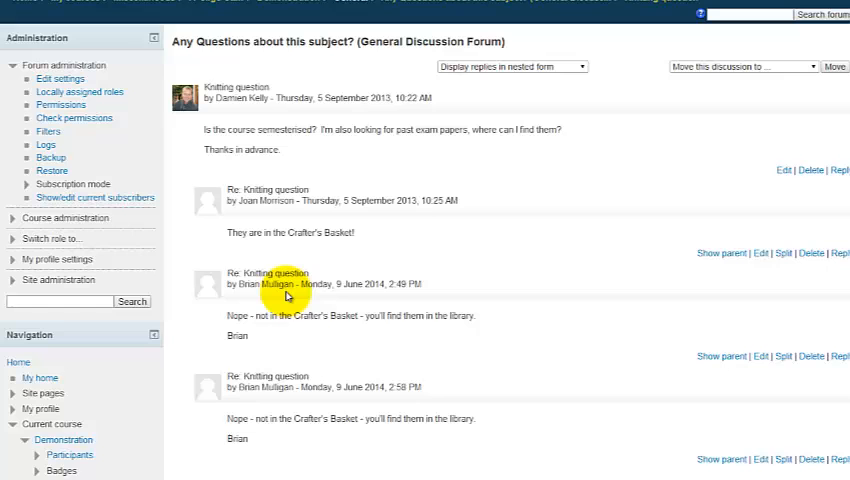
mouse_move(258, 412)
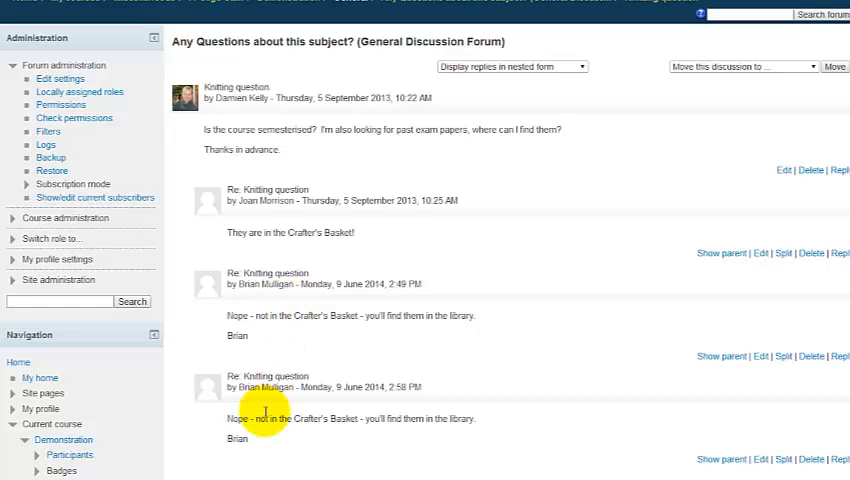
mouse_move(438, 354)
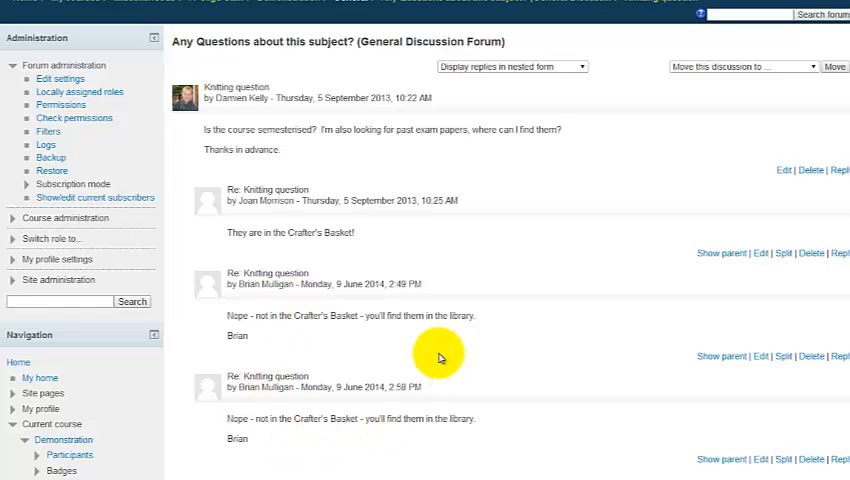
scroll("up", 3)
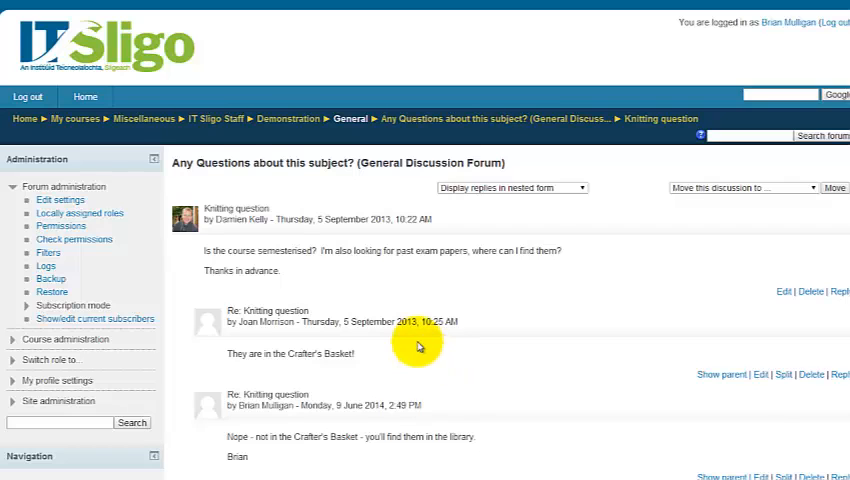
scroll("down", 3)
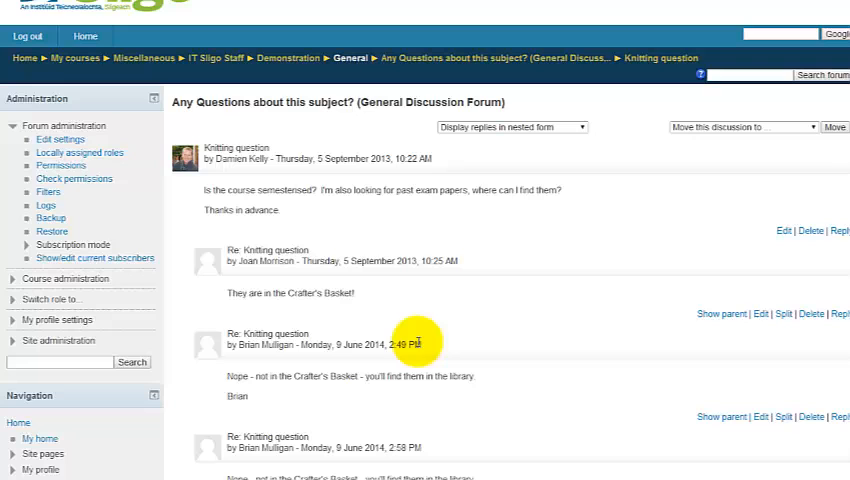
mouse_move(412, 342)
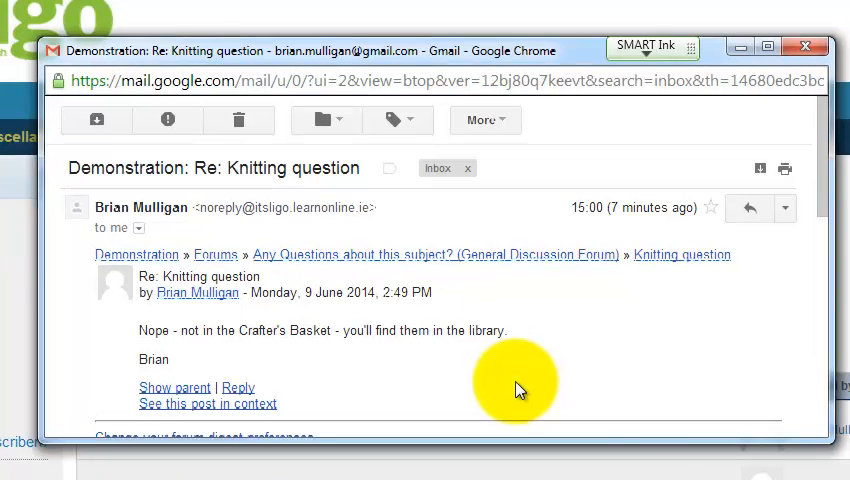
mouse_move(504, 378)
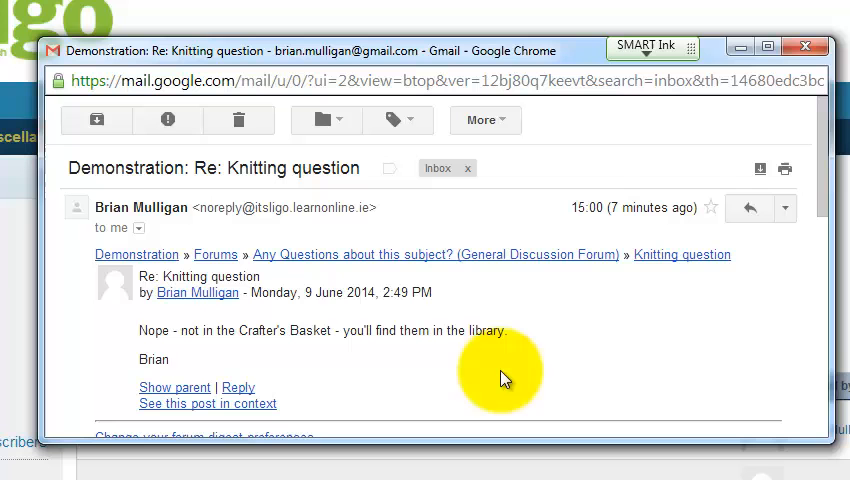
mouse_move(370, 350)
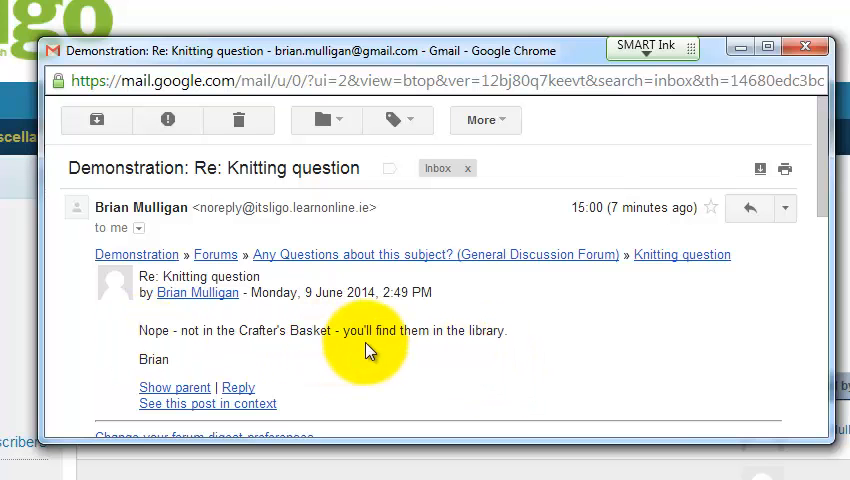
mouse_move(372, 352)
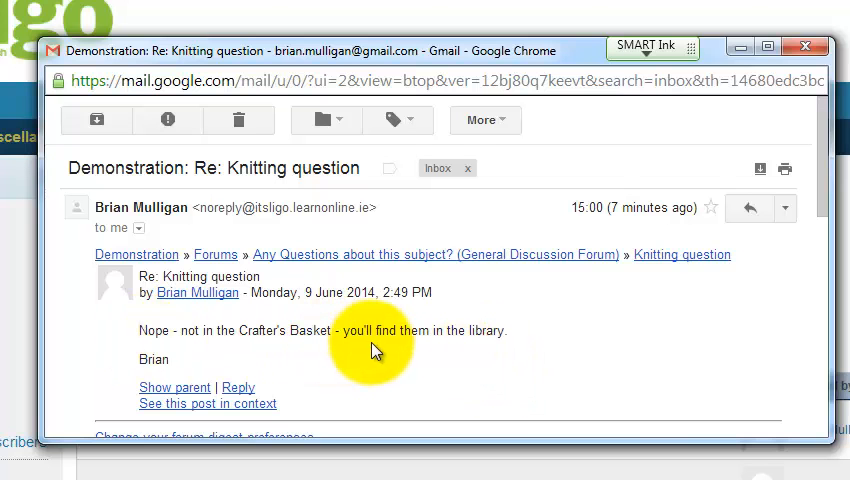
mouse_move(668, 260)
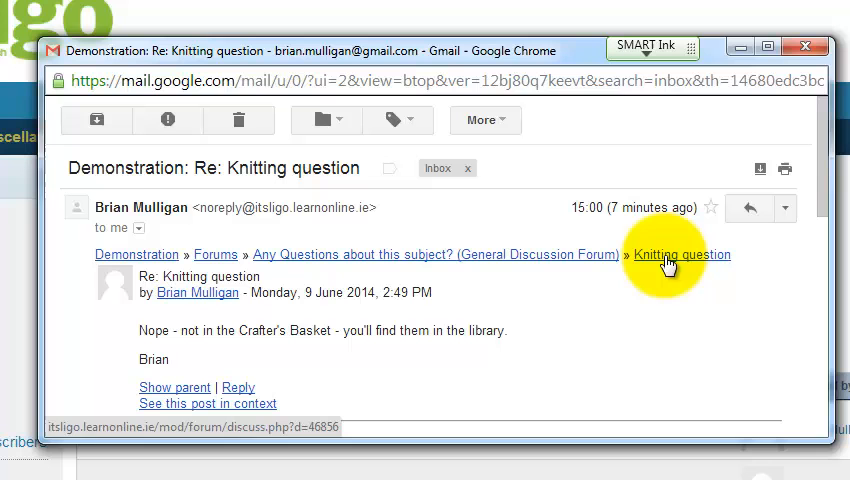
mouse_move(376, 380)
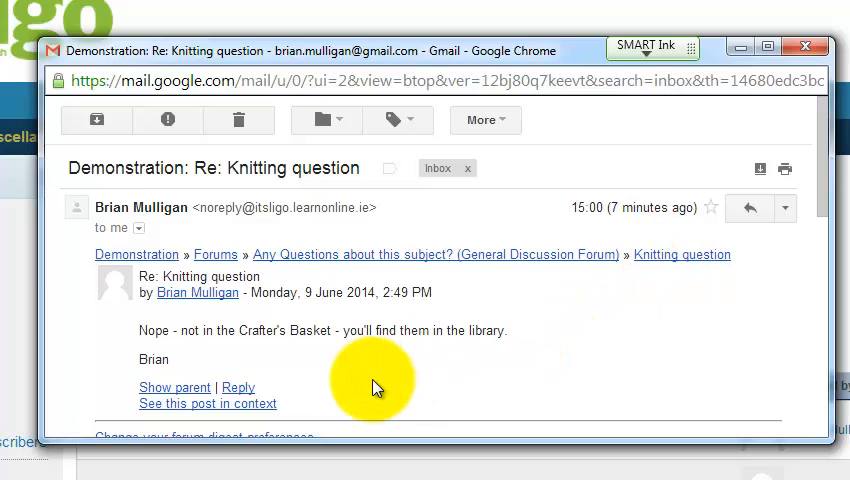
mouse_move(176, 388)
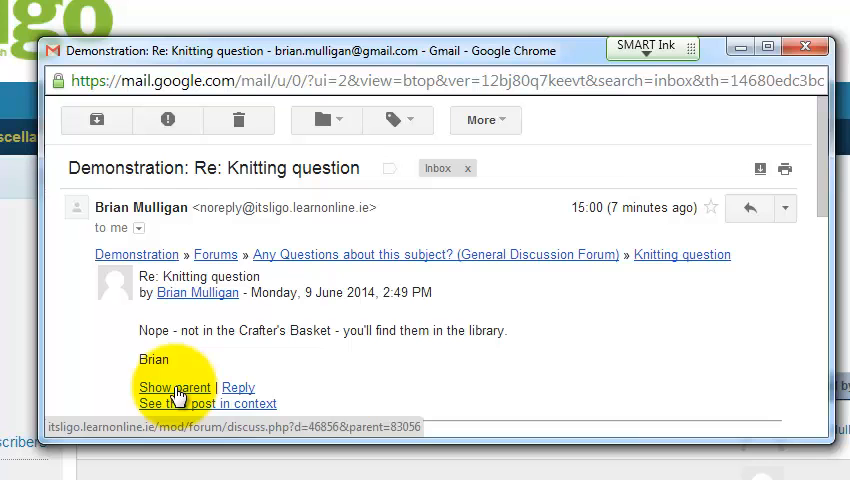
left_click(206, 404)
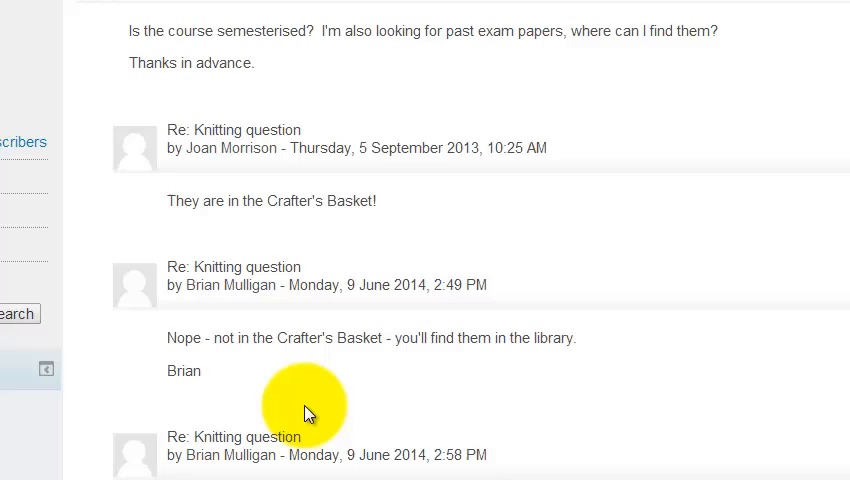
scroll("up", 3)
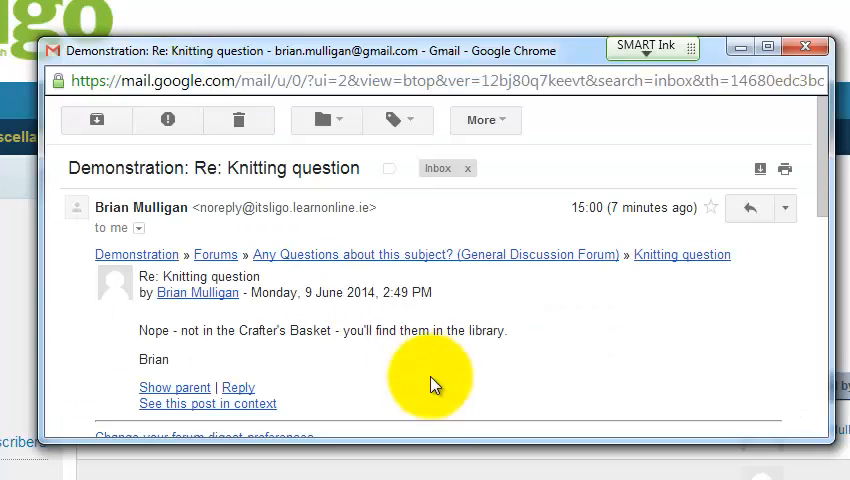
scroll("down", 3)
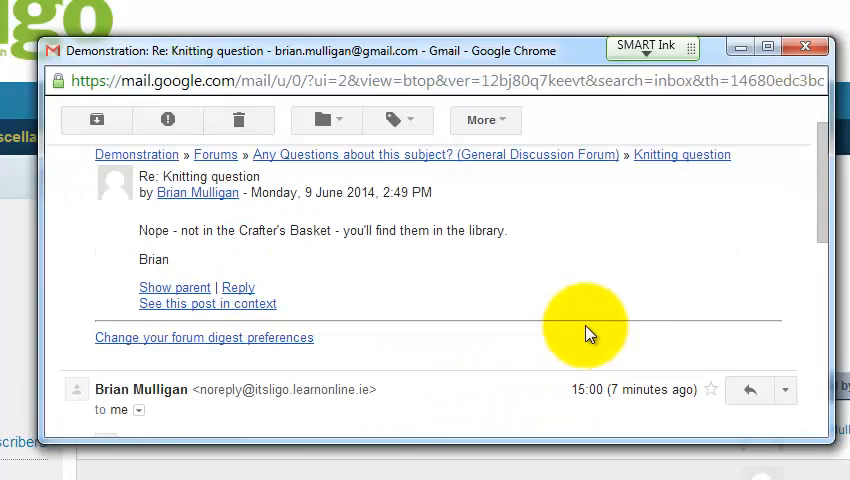
scroll("up", 3)
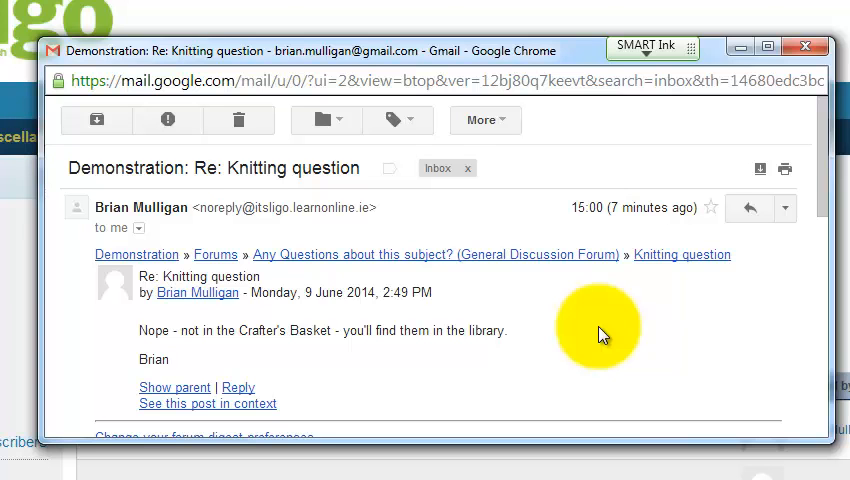
mouse_move(392, 372)
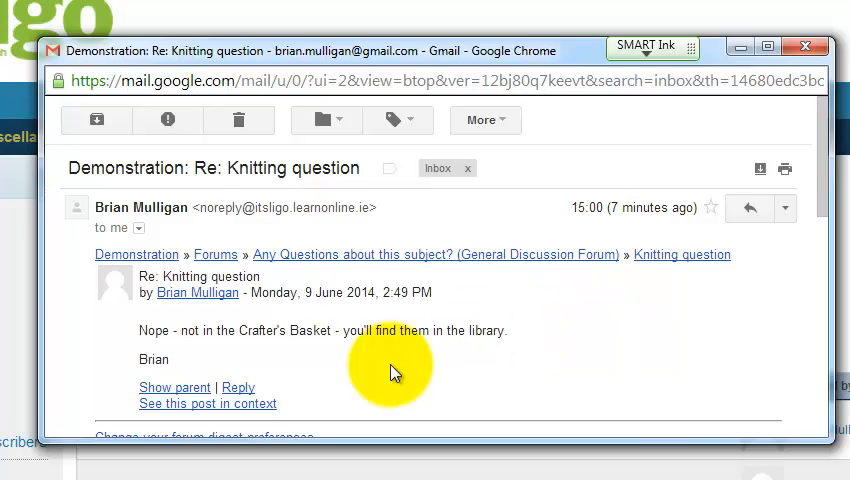
mouse_move(240, 388)
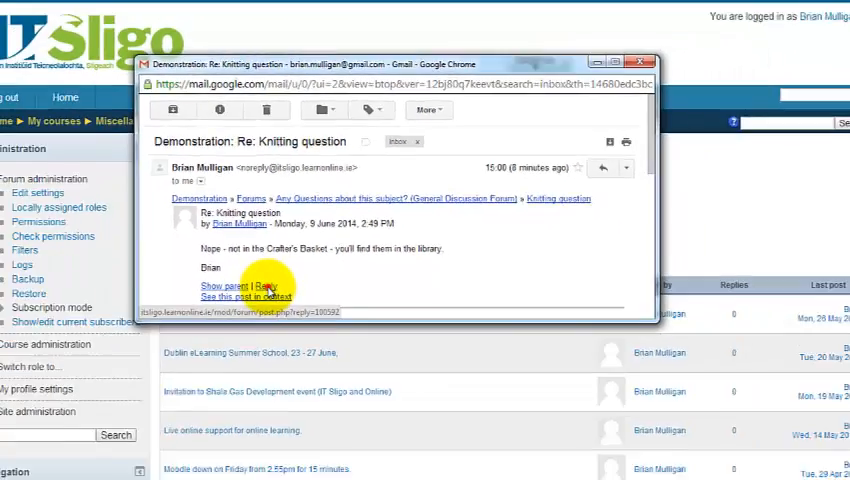
From the email's Reply link, write 'They are also available online. Brian' in the Moodle message box.
left_click(264, 286)
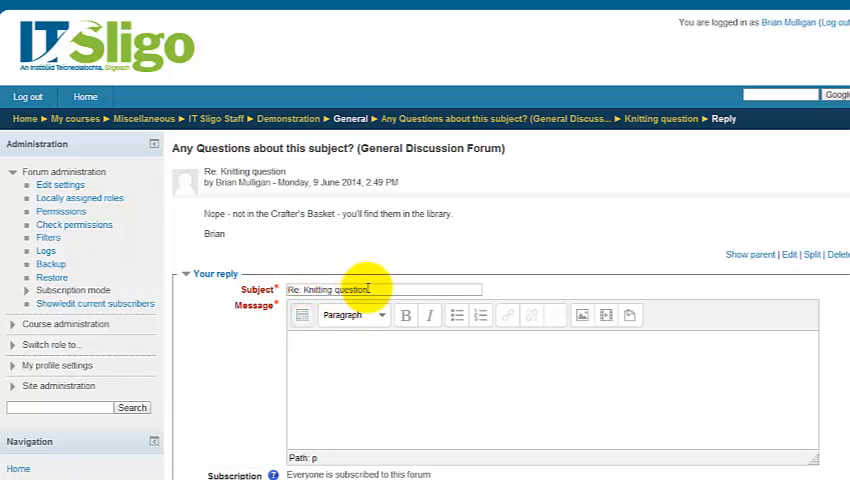
left_click(364, 358)
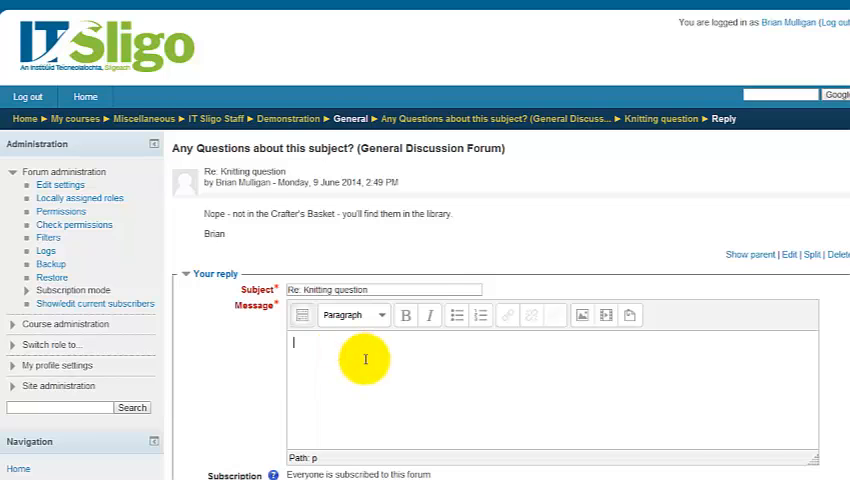
scroll("down", 3)
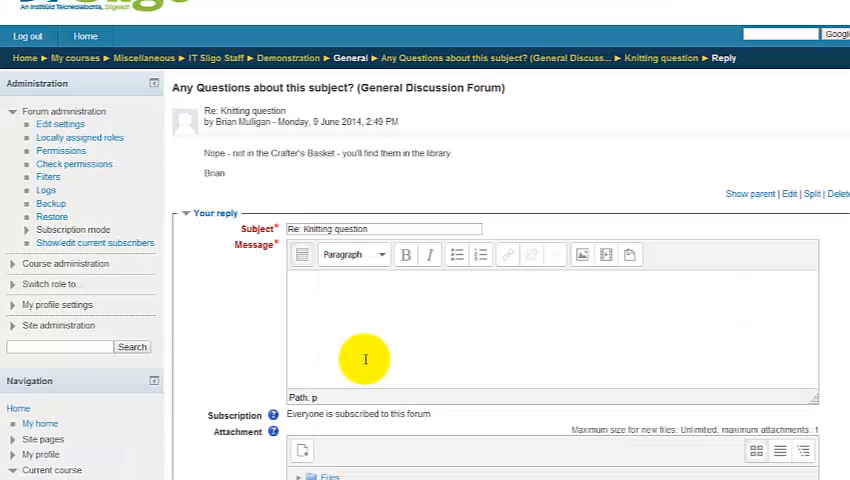
type("They")
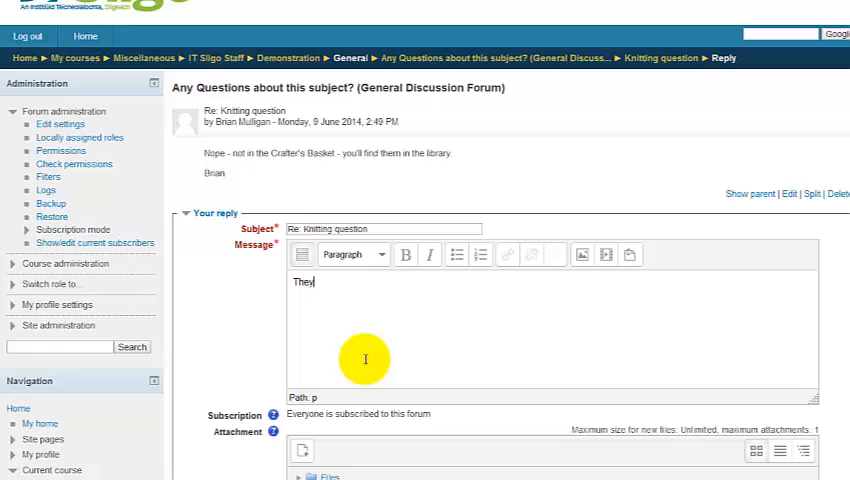
type("are alos available online.")
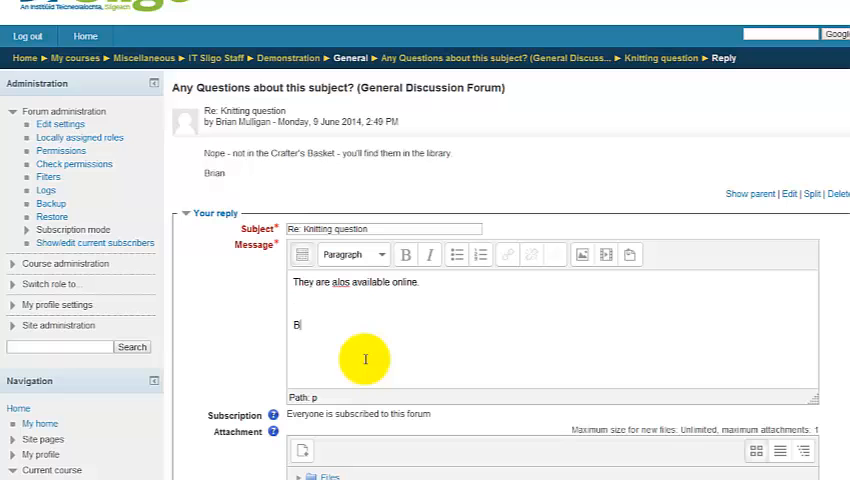
type("rian")
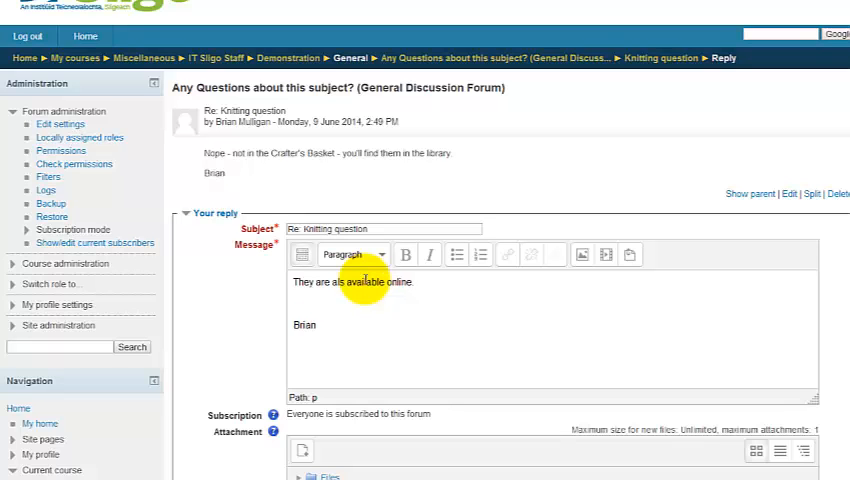
scroll("down", 3)
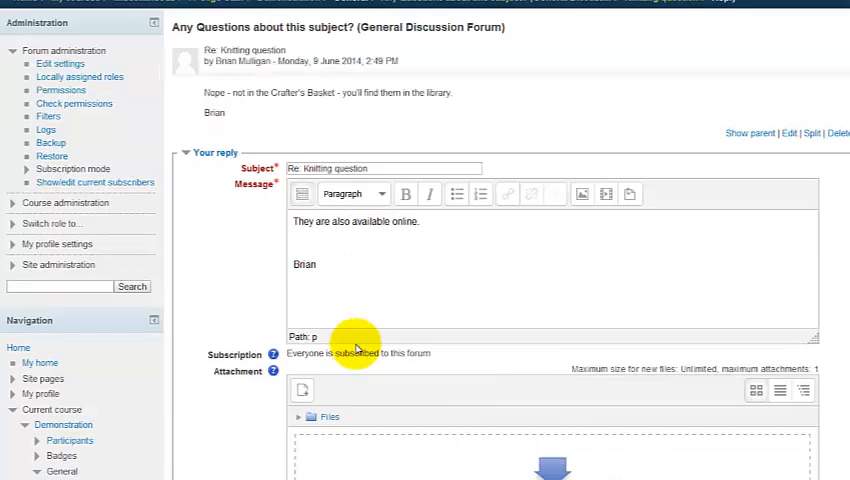
Leave 'Mail now' unchecked and post the reply to the forum.
scroll("down", 3)
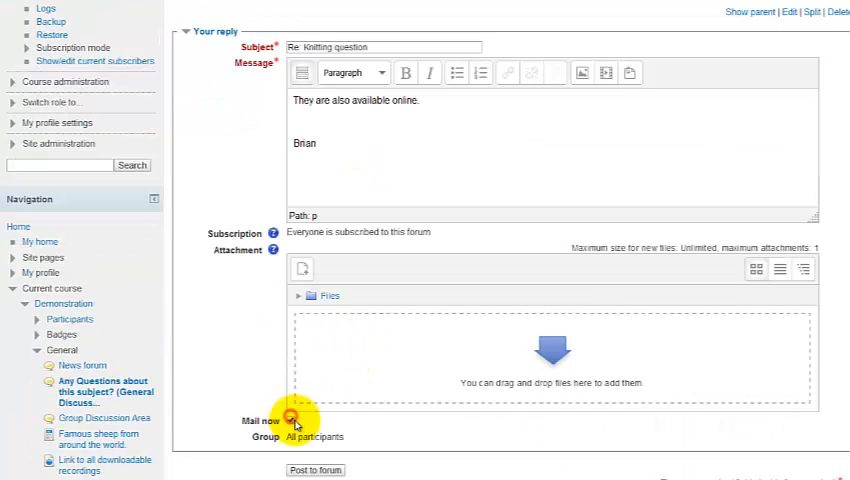
left_click(292, 420)
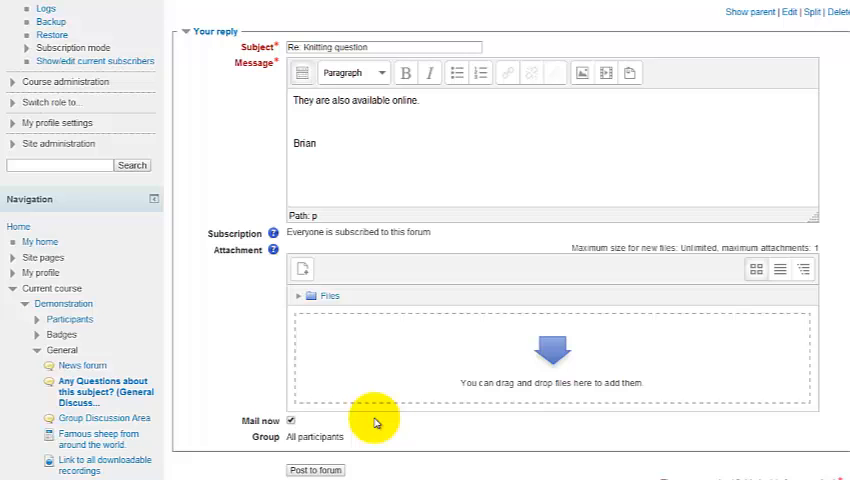
left_click(292, 420)
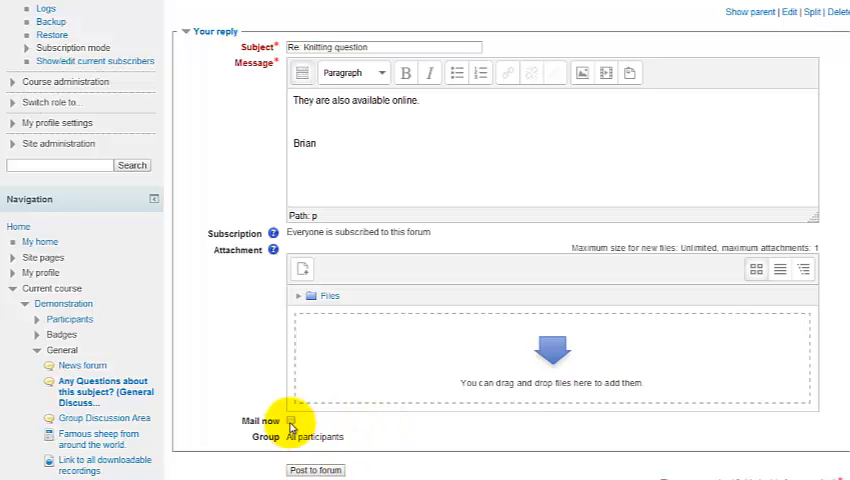
left_click(314, 470)
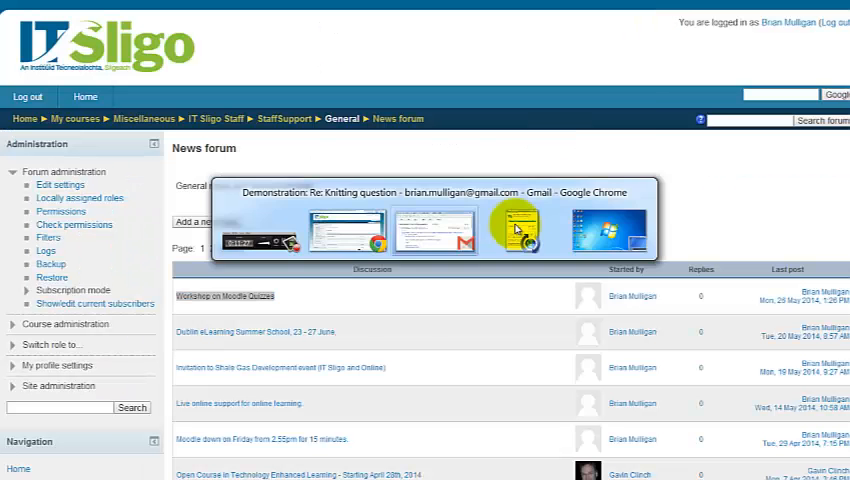
Return to the Gmail notification and start a Gmail reply to it.
left_click(434, 218)
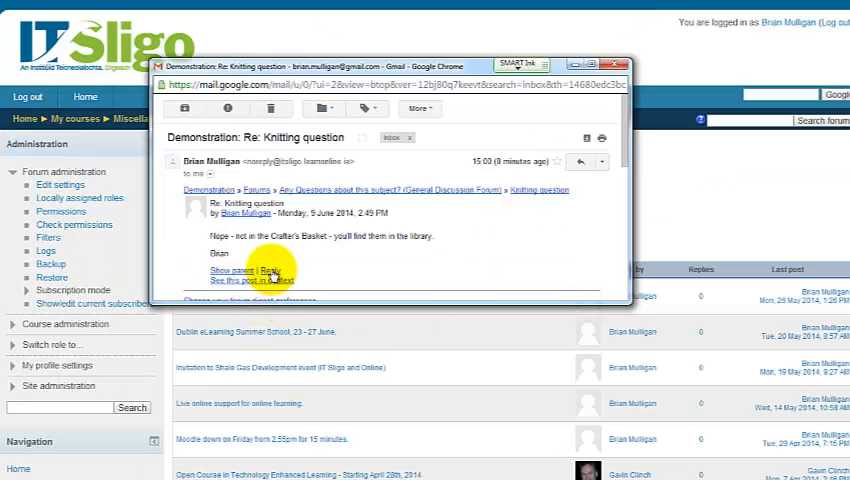
mouse_move(272, 270)
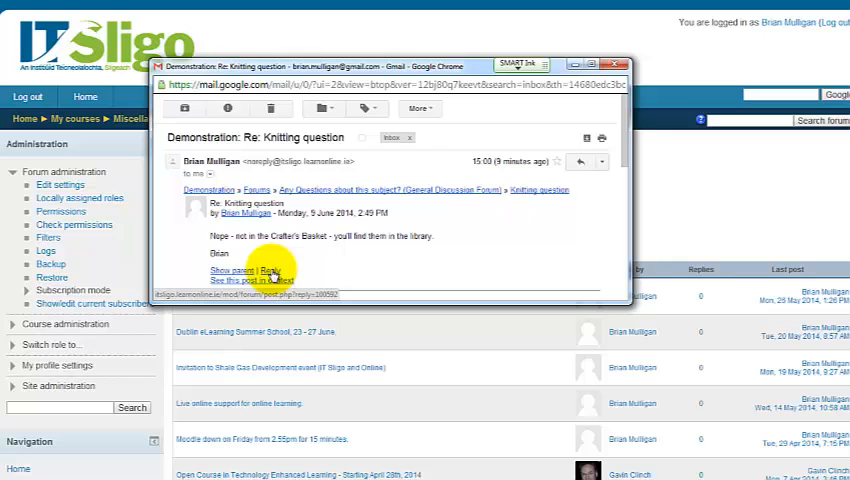
mouse_move(376, 264)
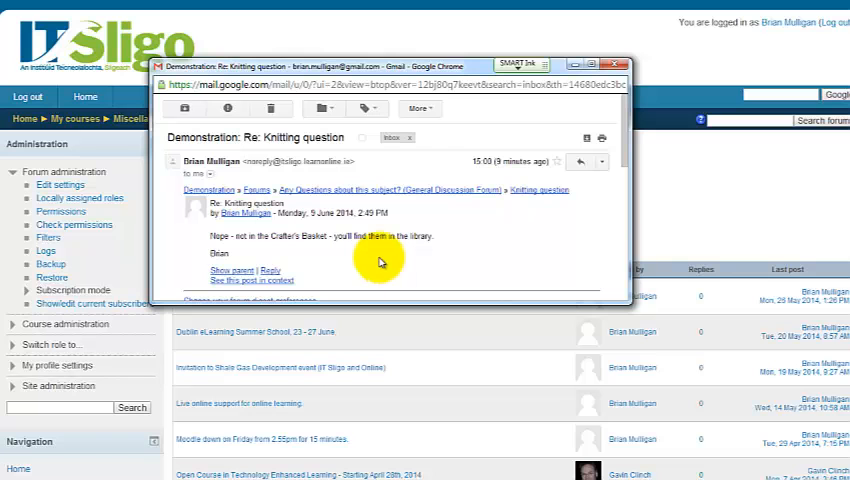
mouse_move(404, 258)
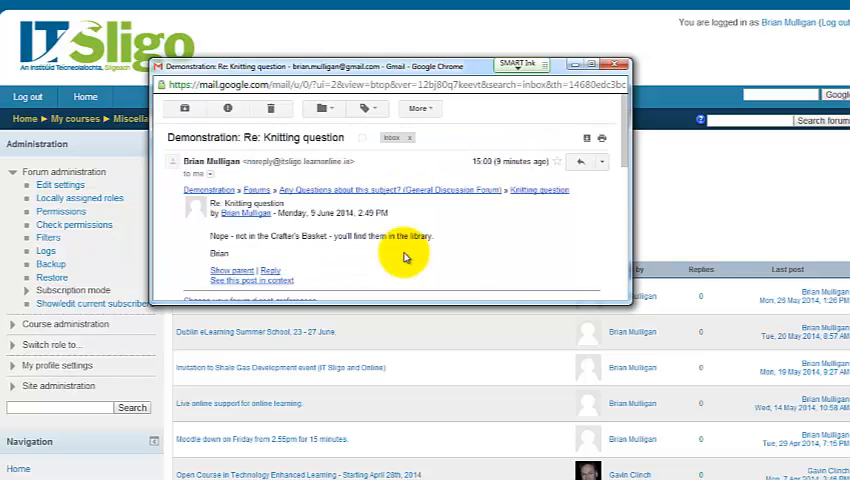
mouse_move(464, 198)
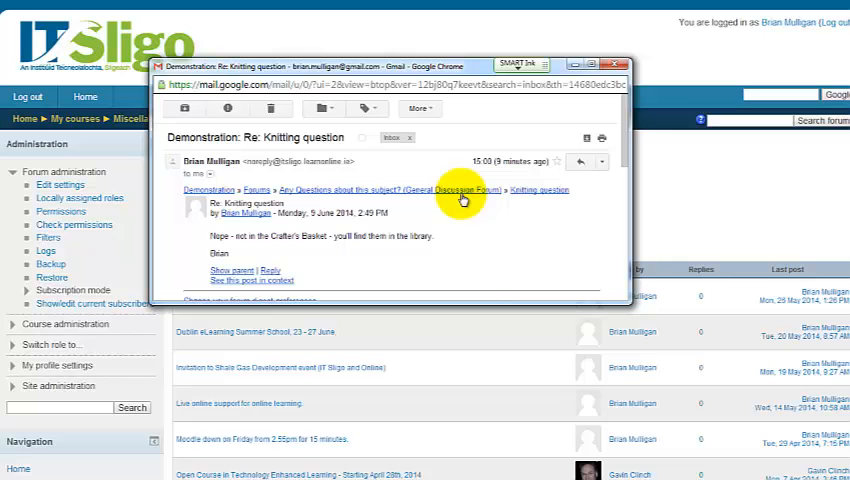
mouse_move(450, 238)
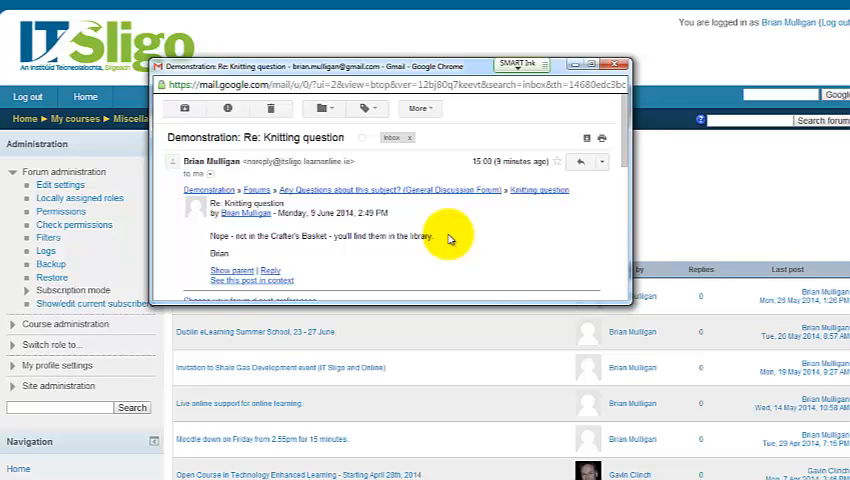
mouse_move(358, 268)
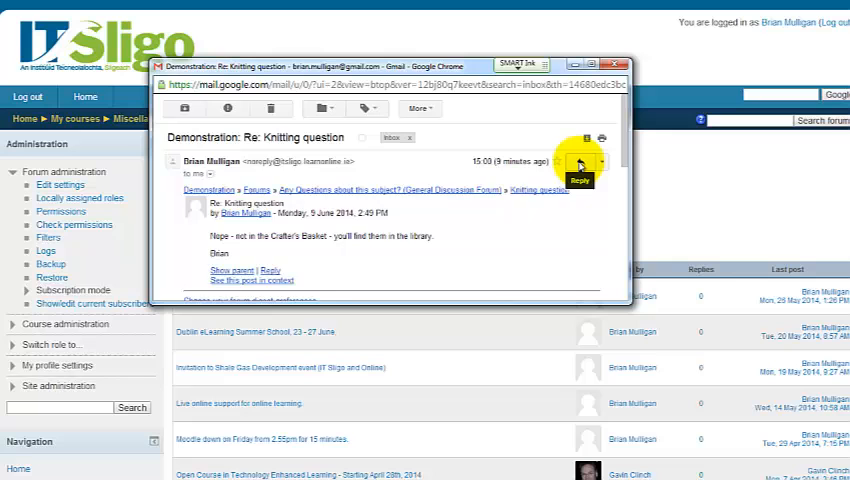
left_click(580, 170)
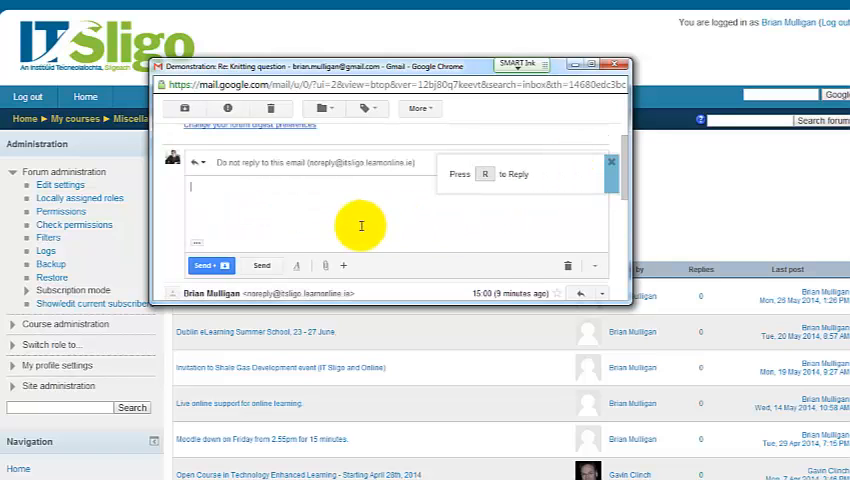